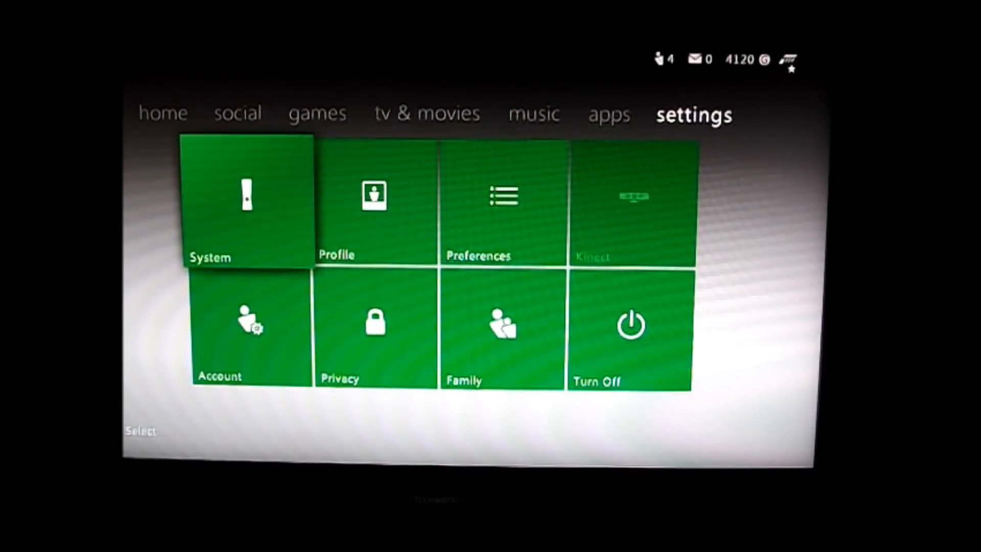
Navigate System > Storage and highlight the plugged-in USB stick in the device list
{"action": "left_click", "coordinate": [244, 204]}
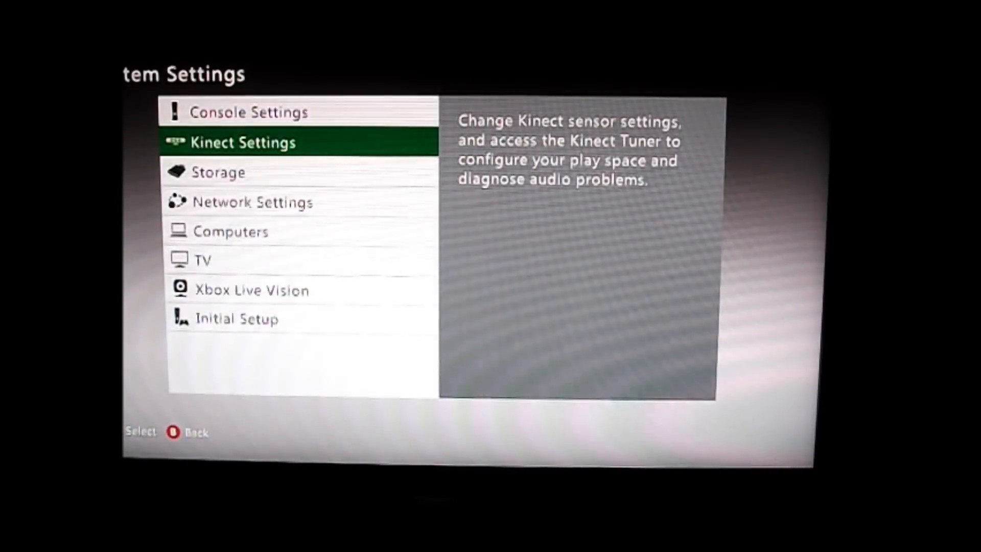
{"action": "left_click", "coordinate": [218, 172]}
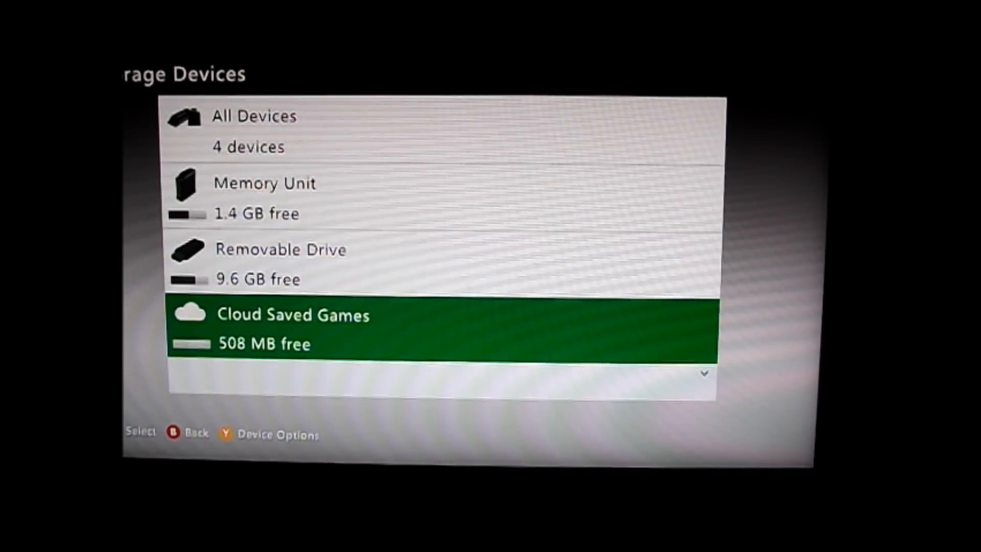
{"action": "scroll", "scroll_direction": "down", "scroll_amount": 3}
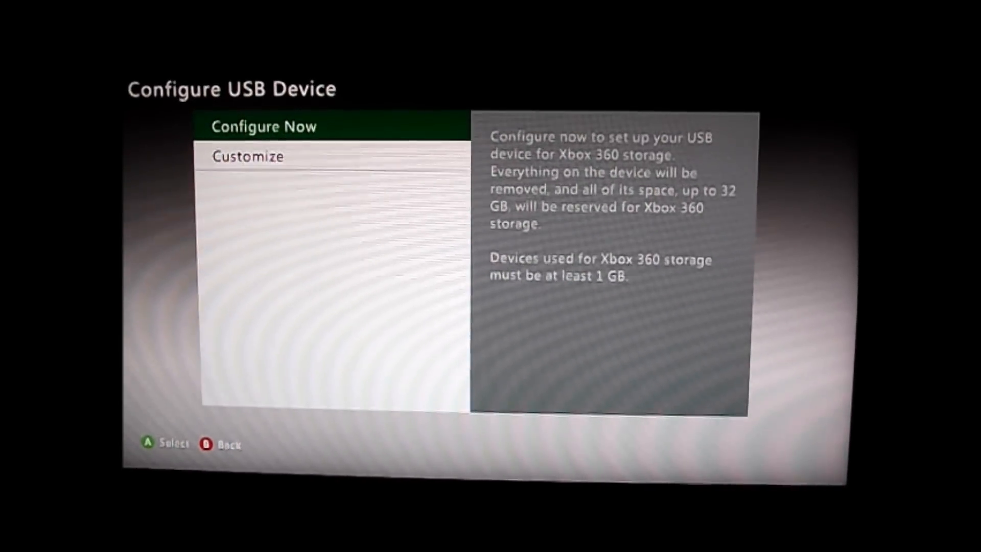
Configure the USB stick now as Xbox 360 storage, making it a 3.3 GB Memory Unit
{"action": "left_click", "coordinate": [263, 126]}
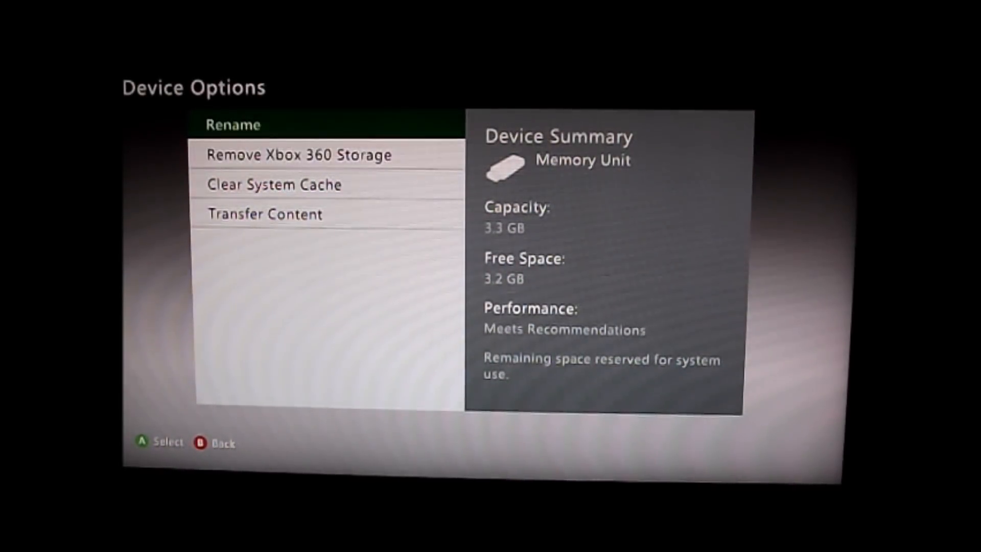
Choose Rename in Device Options and begin the new name with 'ST'
{"action": "left_click", "coordinate": [233, 125]}
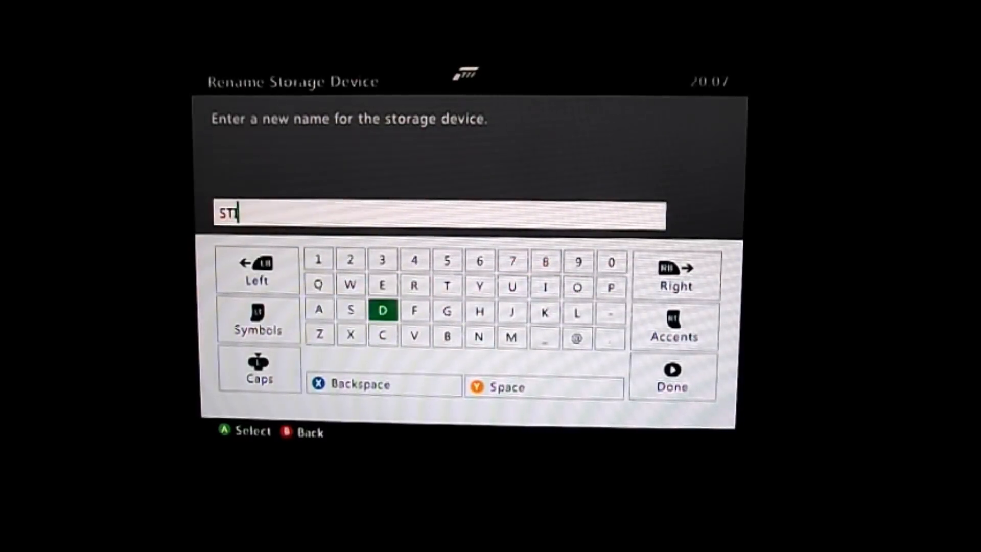
Complete the name 'STICK GAMES' on the on-screen keyboard and submit it with Done
{"action": "left_click", "coordinate": [546, 287]}
{"action": "type", "text": "ICK GA"}
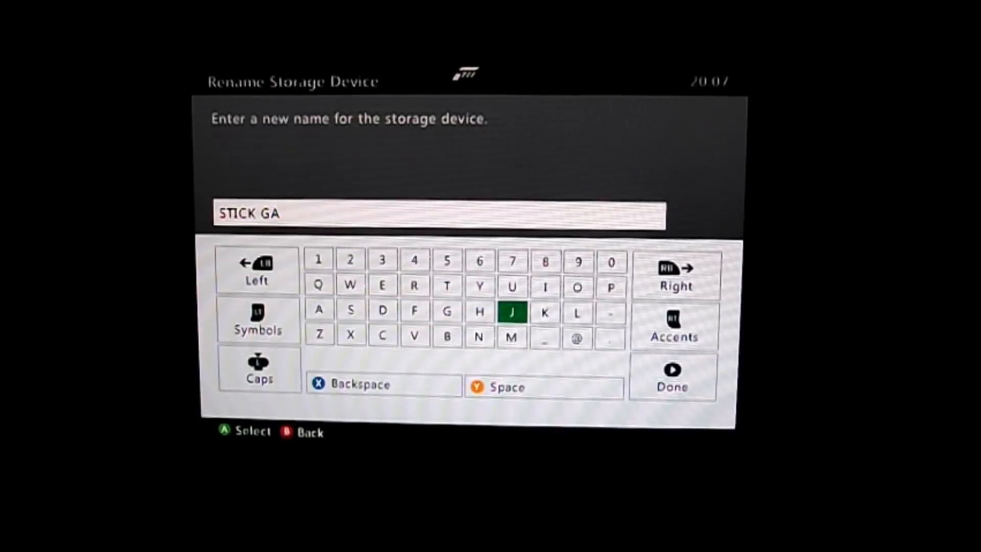
{"action": "left_click", "coordinate": [512, 335]}
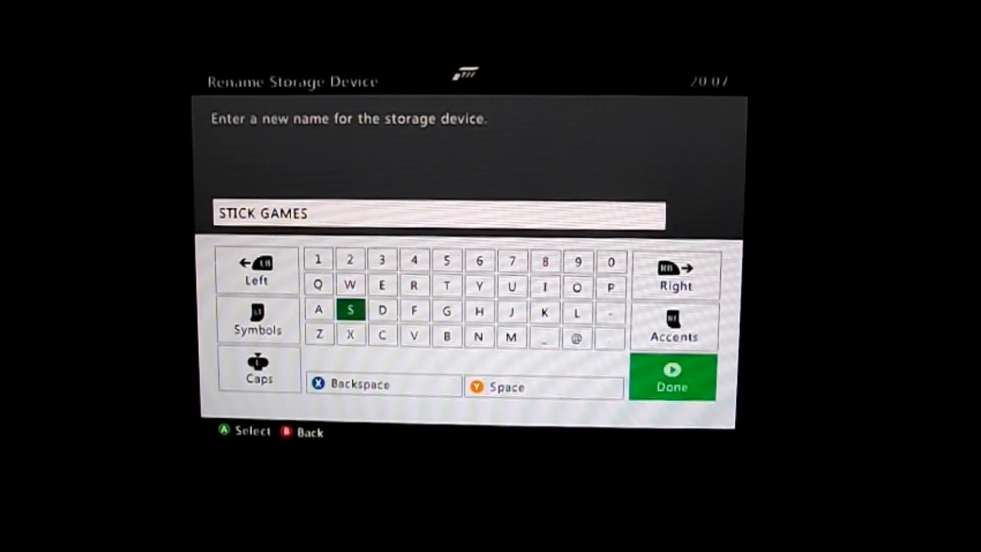
{"action": "left_click", "coordinate": [671, 378]}
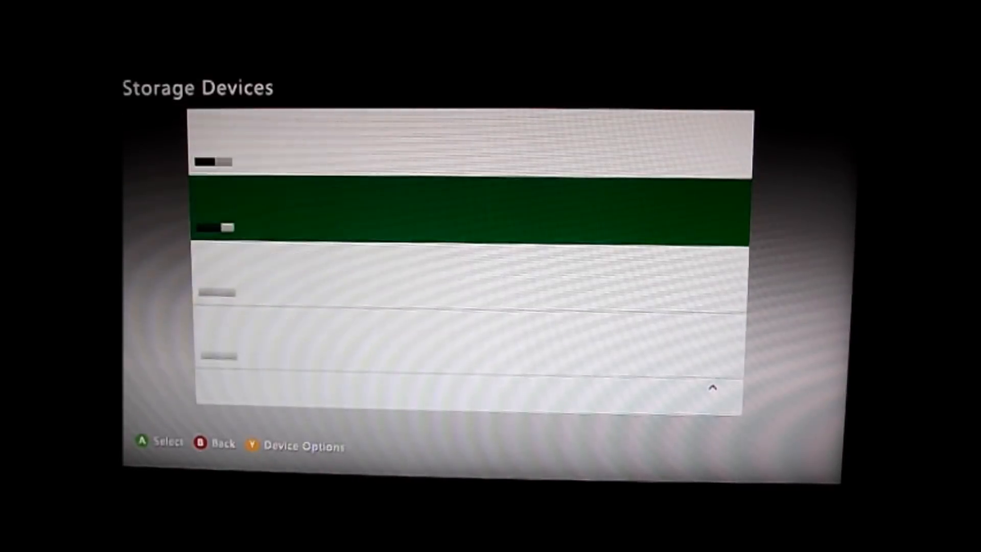